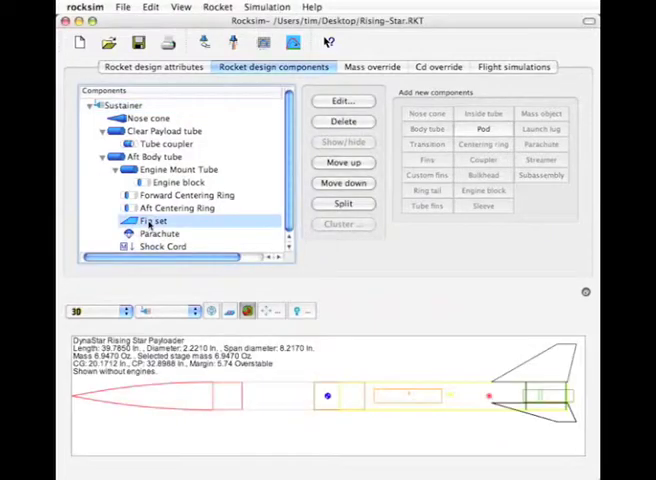
Step: Review the General settings of the aft body tube's three-fin trapezoidal fin set
double_click(158, 220)
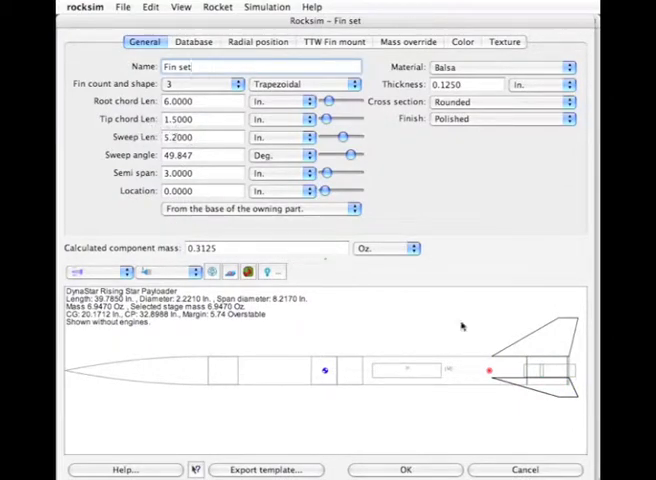
mouse_move(556, 324)
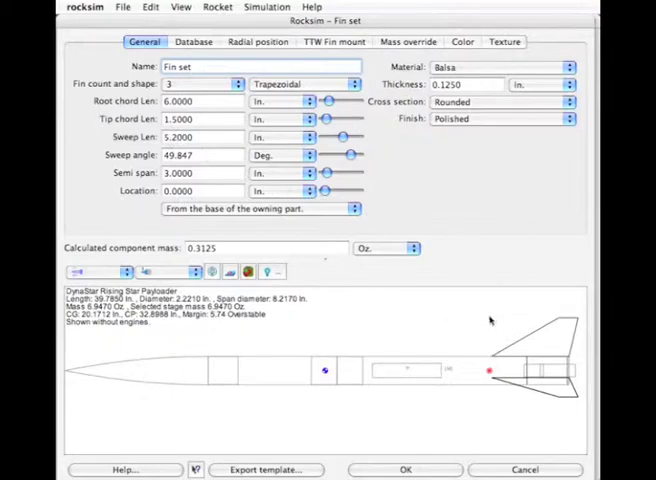
mouse_move(558, 322)
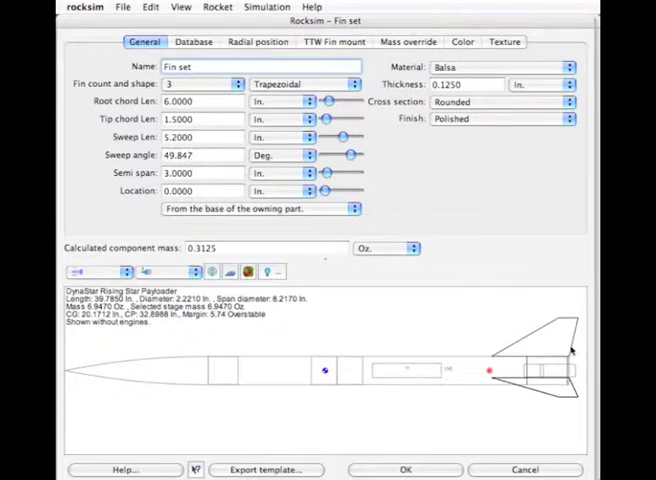
mouse_move(576, 318)
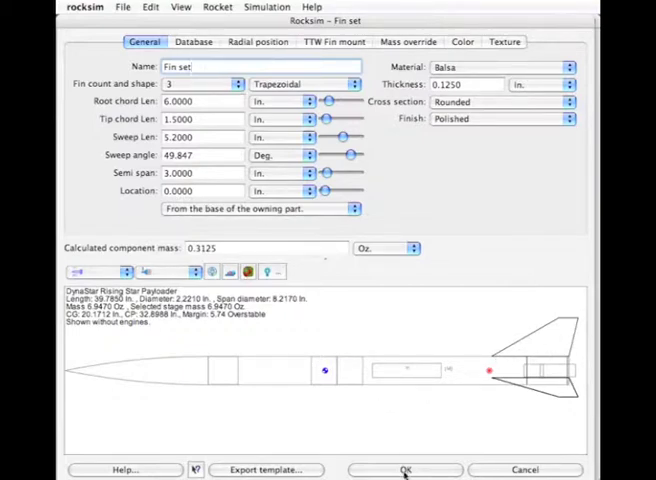
Step: Add an external pod to the fin set, agreeing to split it into single fins
left_click(404, 470)
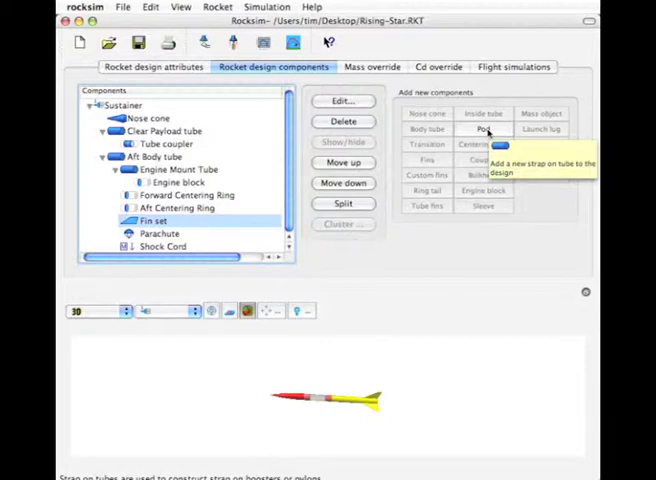
left_click(484, 128)
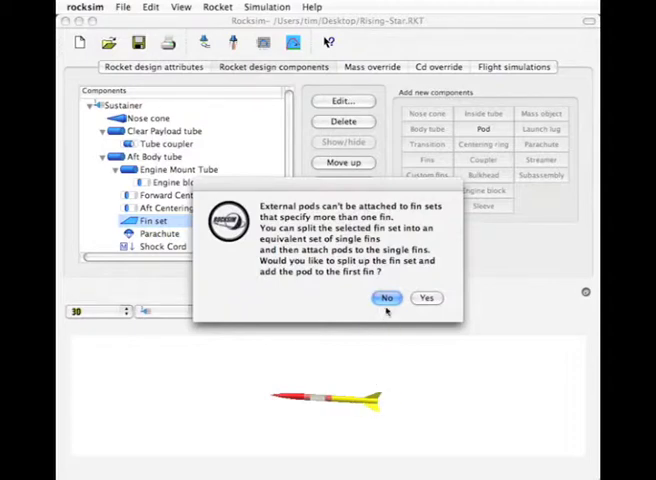
left_click(386, 298)
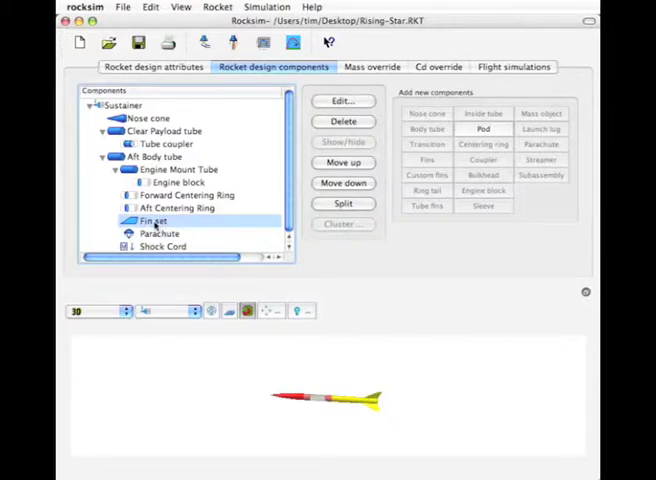
left_click(484, 128)
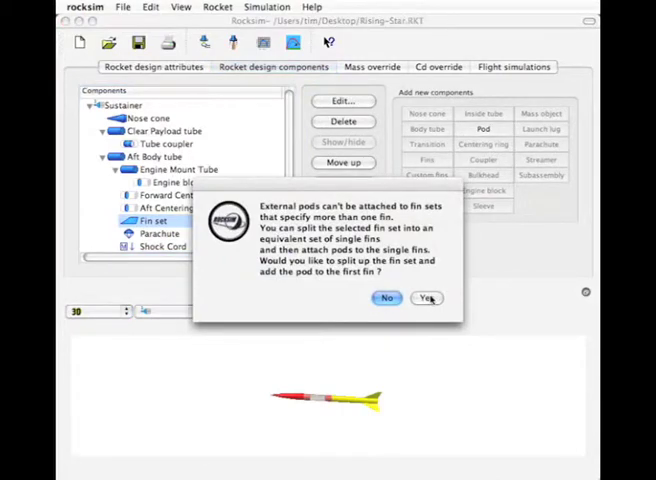
left_click(428, 296)
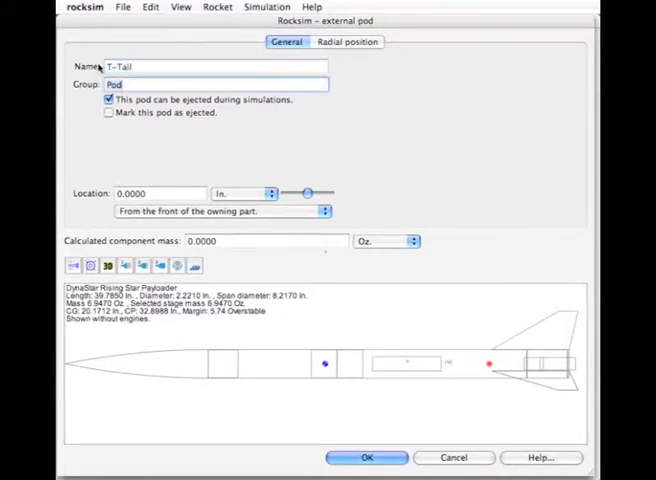
Step: Name the new external pod 'T-Tail' and save it onto the first fin
type("T-Tail")
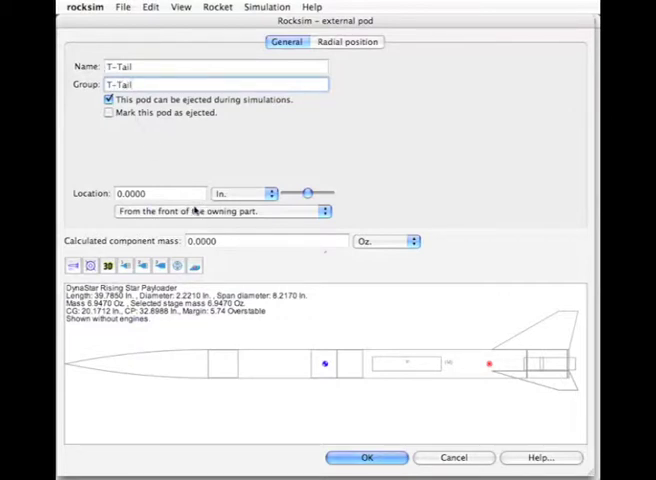
mouse_move(494, 356)
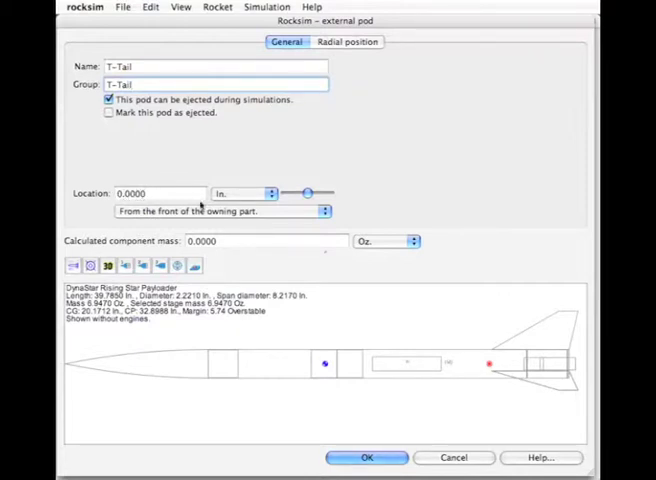
mouse_move(376, 432)
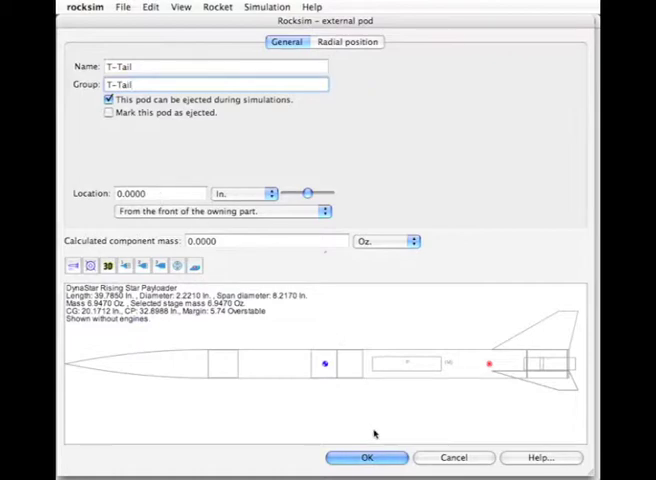
mouse_move(366, 458)
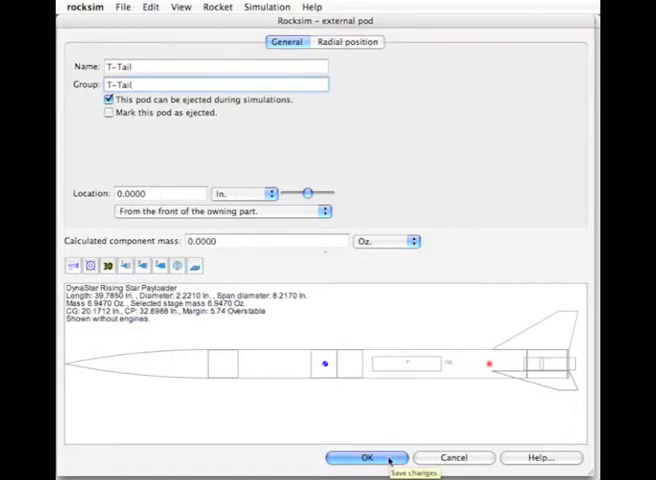
left_click(366, 456)
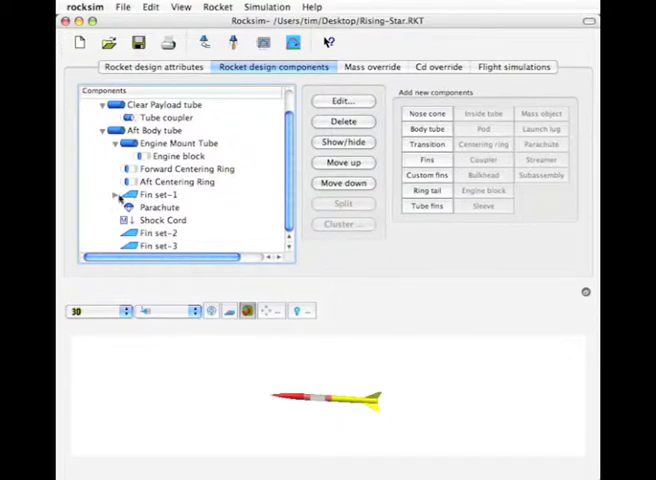
Step: Add a two-fin set to the T-Tail pod with 1.5 in. root chord, 49.8° sweep and 2 in. semi-span
left_click(116, 194)
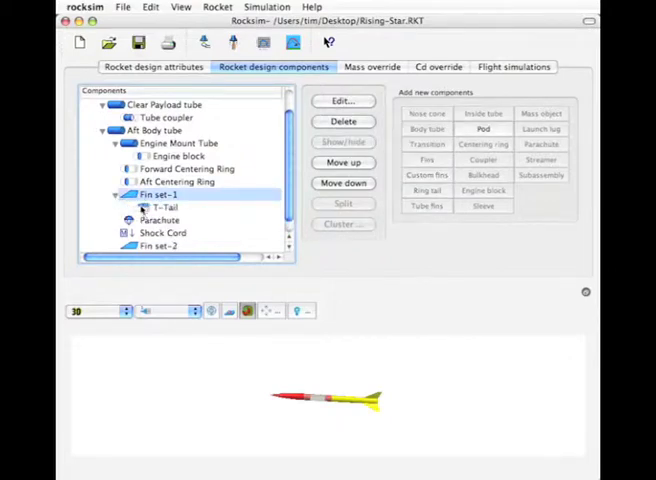
left_click(164, 208)
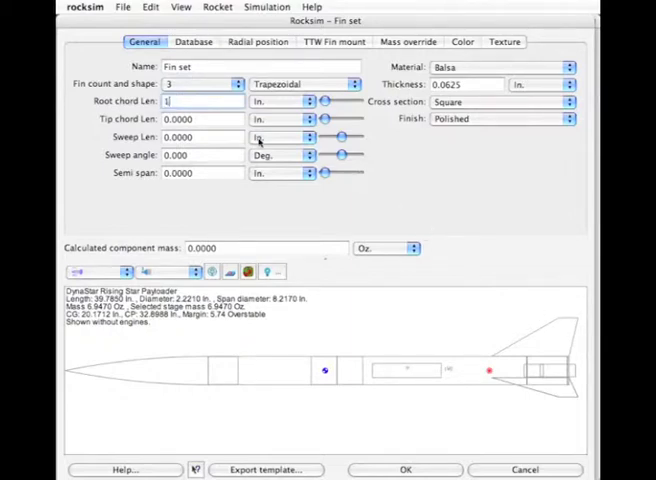
type("1.5")
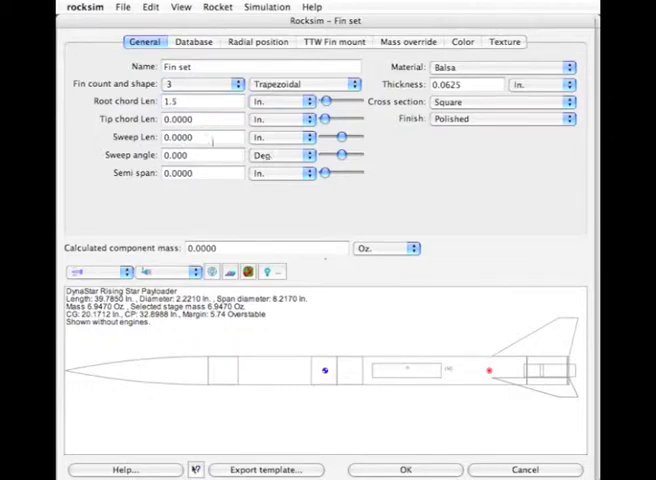
left_click(200, 120)
type("1")
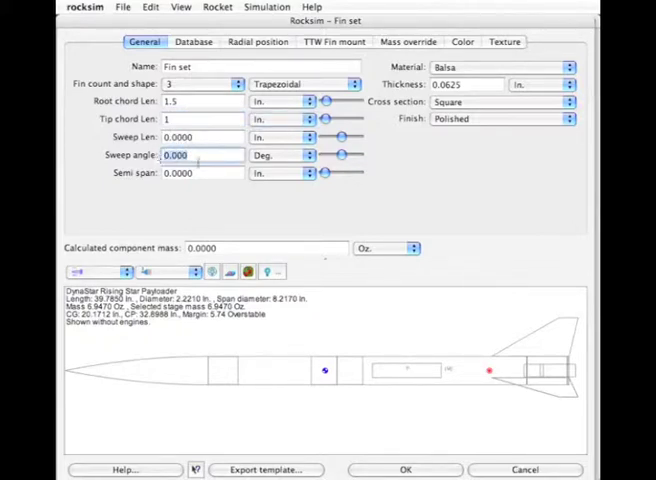
mouse_move(528, 362)
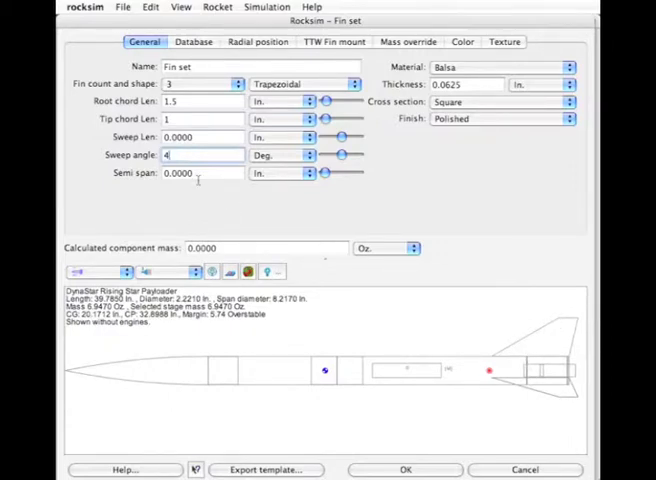
type("49.847")
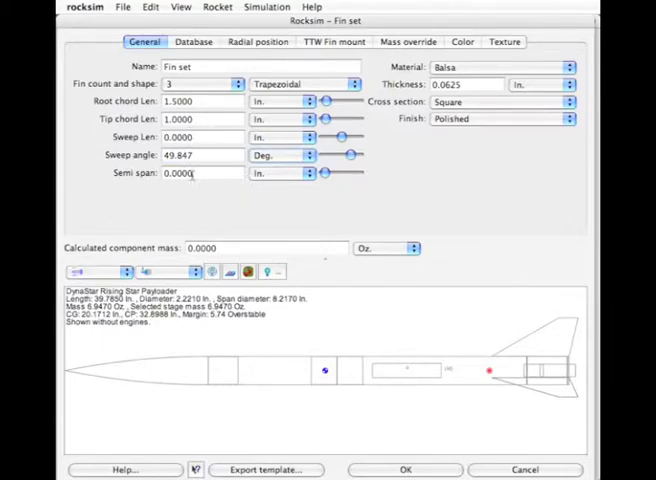
type("2")
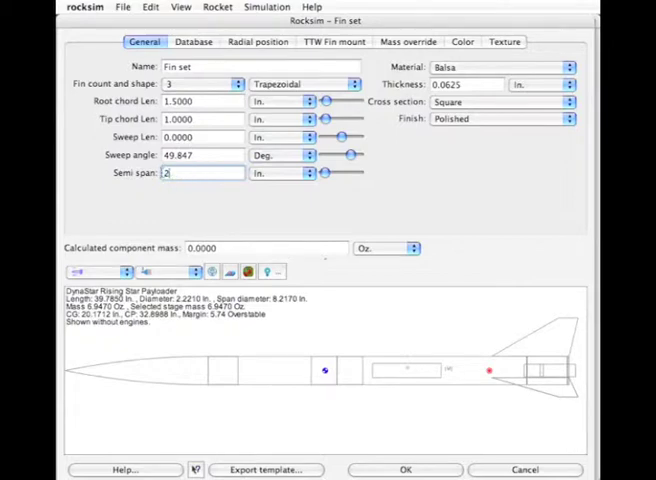
type("2")
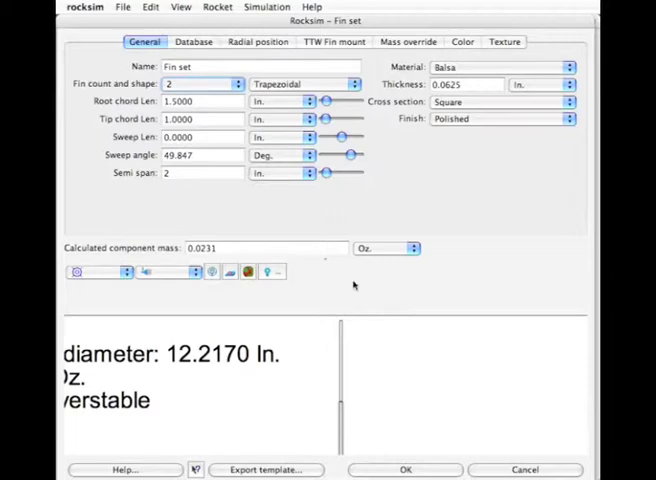
Step: Set the fin set's radial angle to 90° and its thickness to 0.125 in
left_click(258, 40)
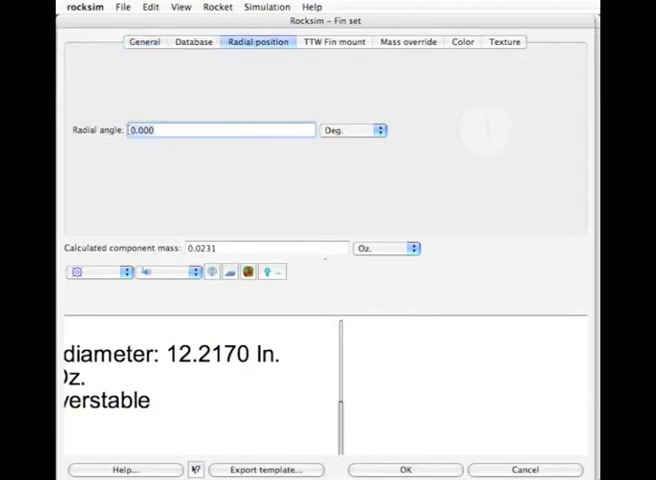
type("90")
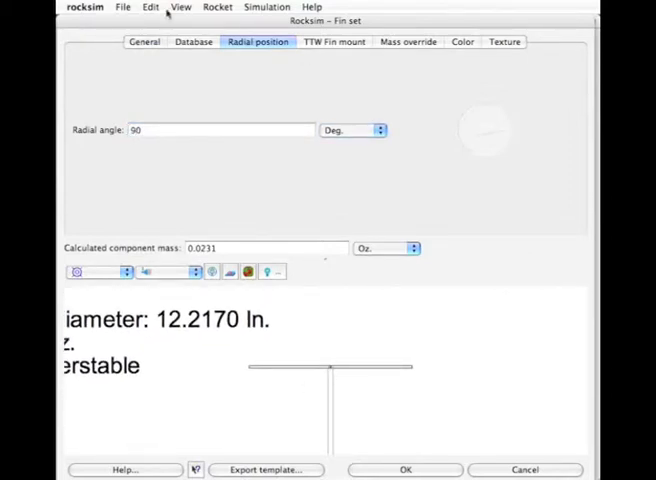
left_click(144, 42)
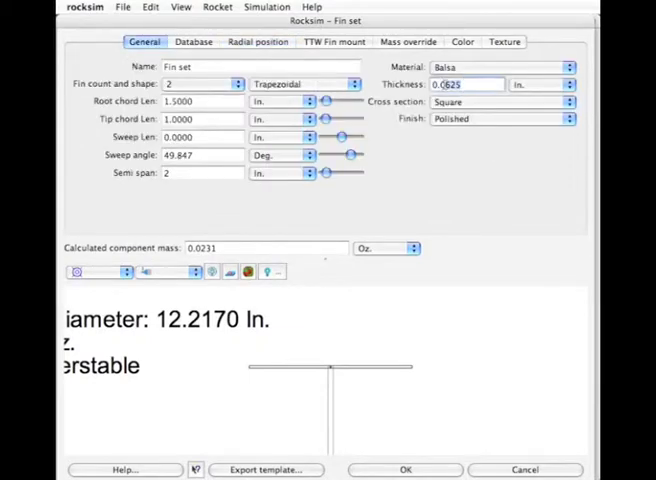
type("0.12")
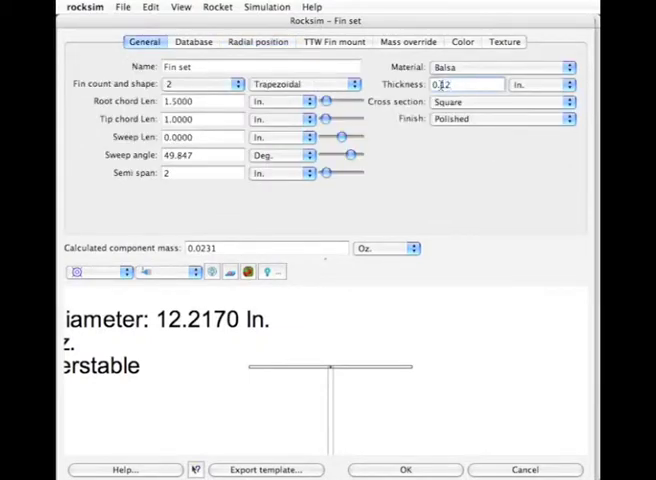
type("0.125")
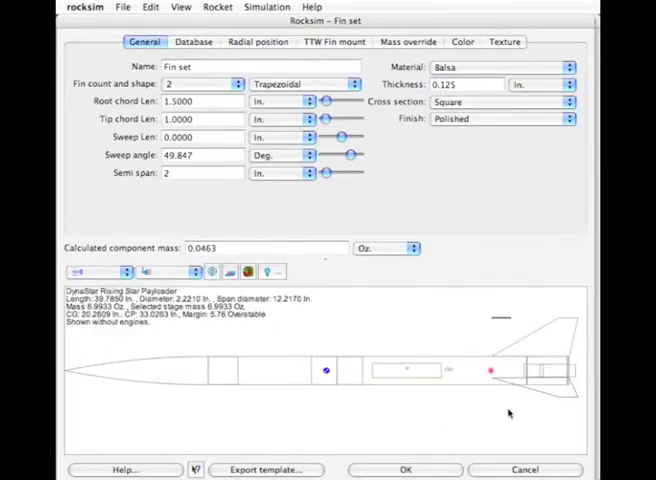
mouse_move(520, 316)
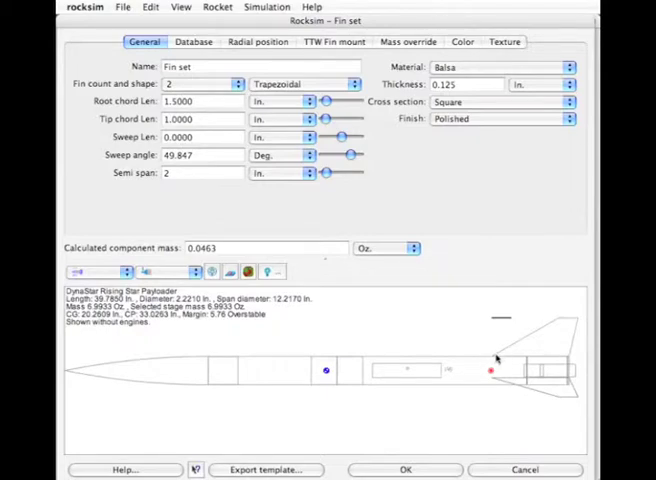
mouse_move(498, 356)
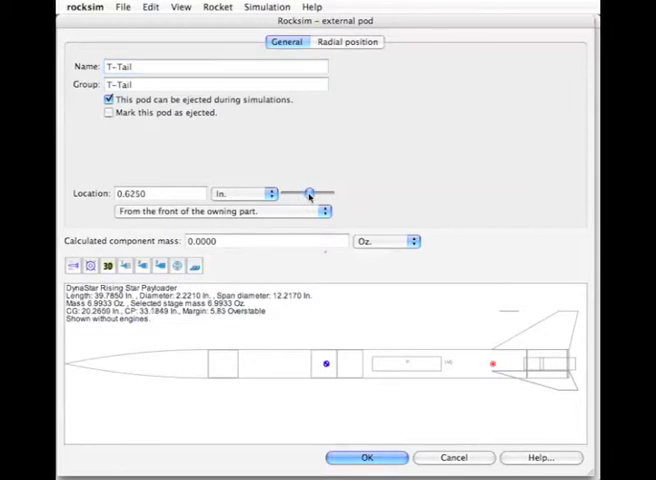
Step: Move the T-Tail pod to 5.2 in. from the front of its fin and confirm
left_click_drag(310, 192, 320, 192)
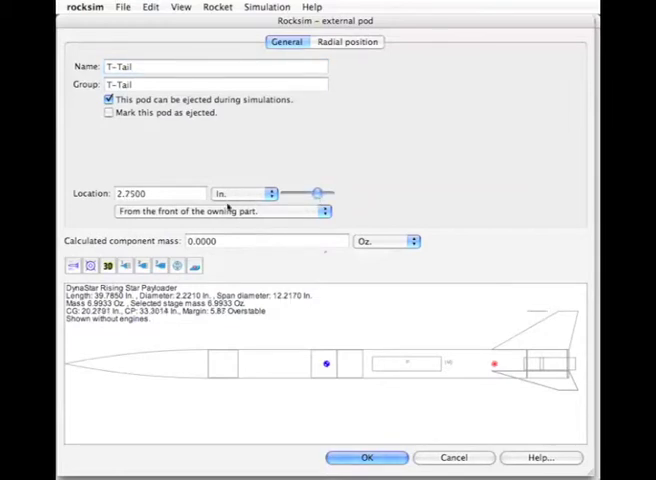
left_click(160, 192)
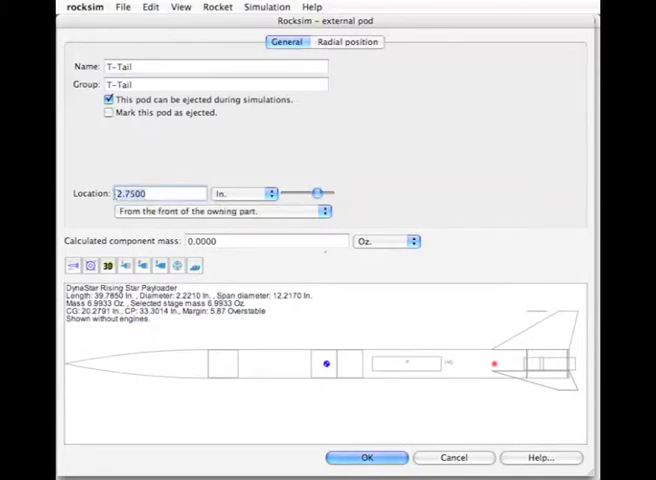
left_click_drag(318, 192, 328, 192)
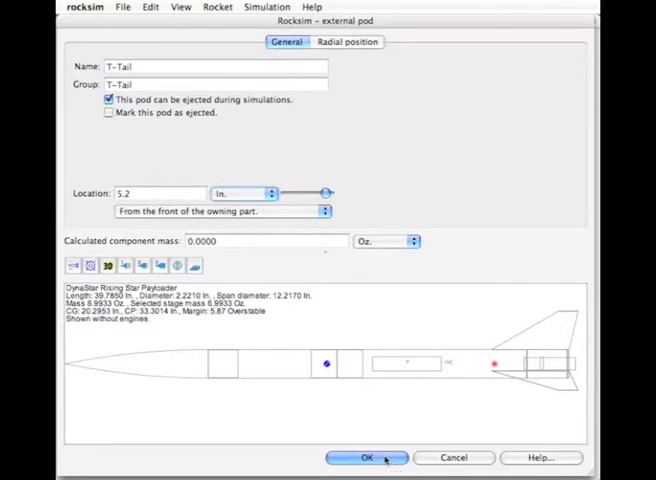
left_click(366, 456)
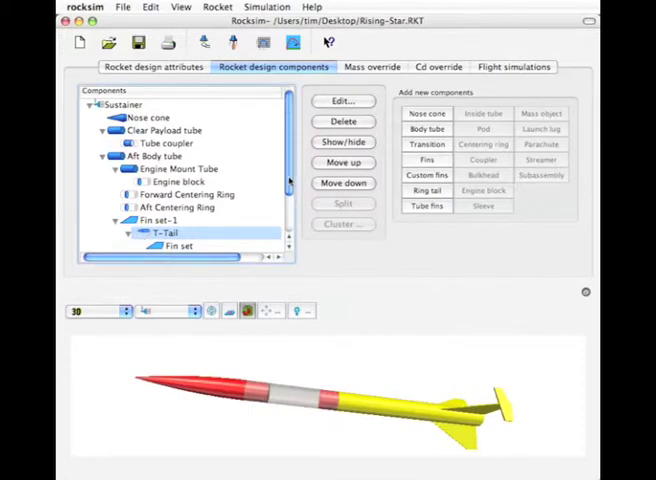
Step: Copy the T-Tail pod with its fin set onto Fin set-2 and Fin set-3
scroll("down", 3)
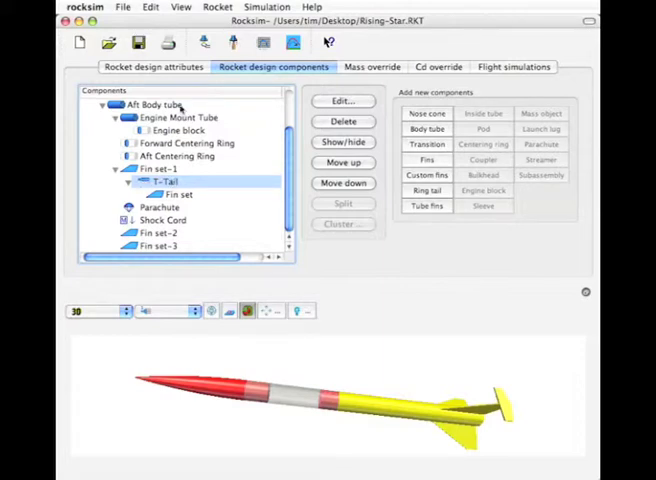
left_click(150, 8)
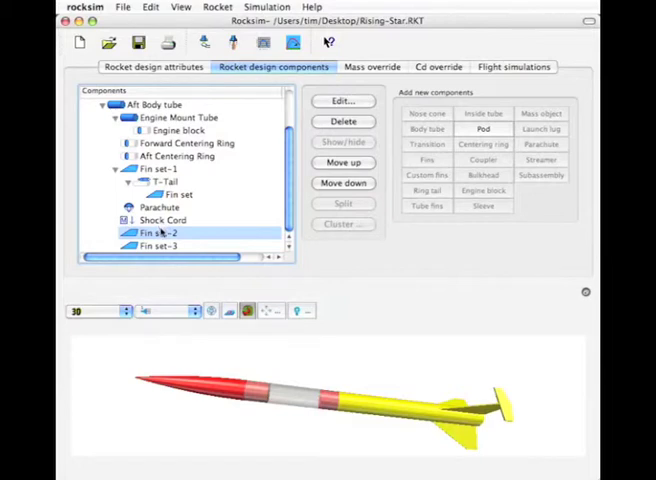
right_click(156, 232)
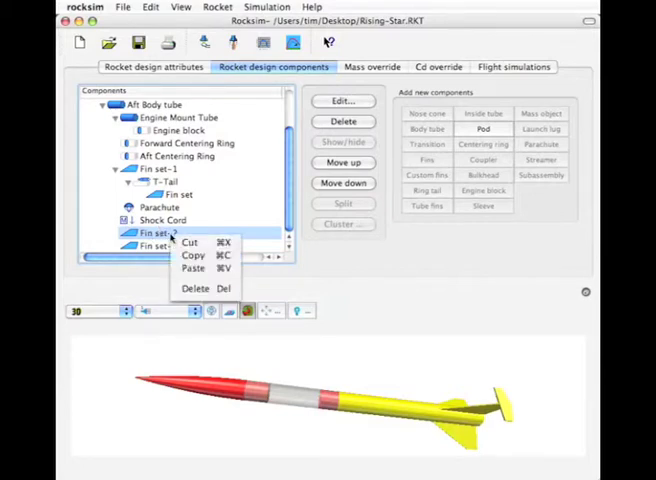
mouse_move(192, 256)
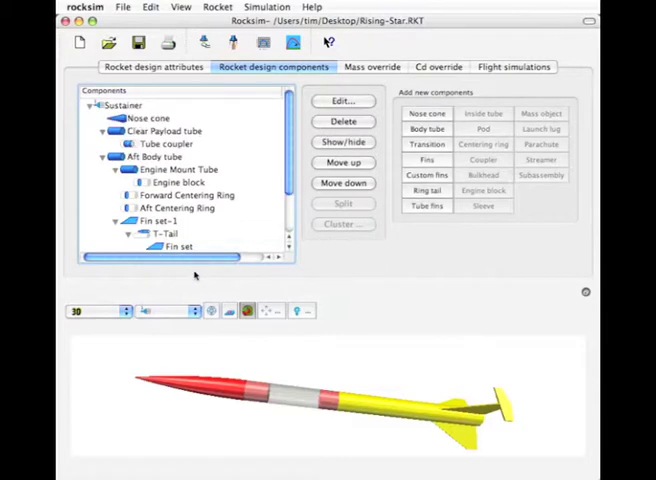
scroll("down", 3)
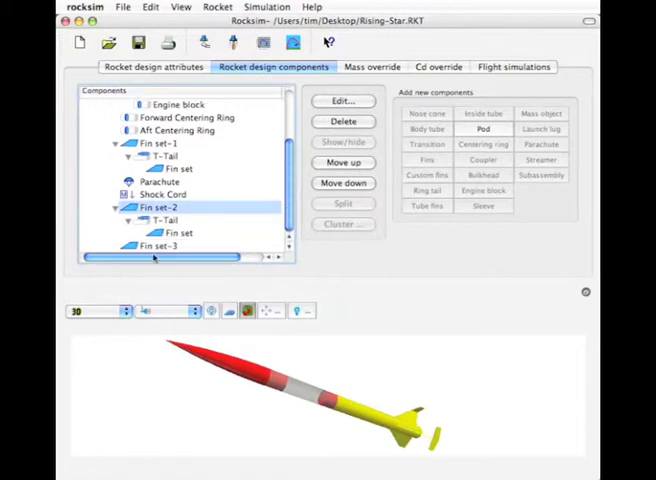
left_click(158, 246)
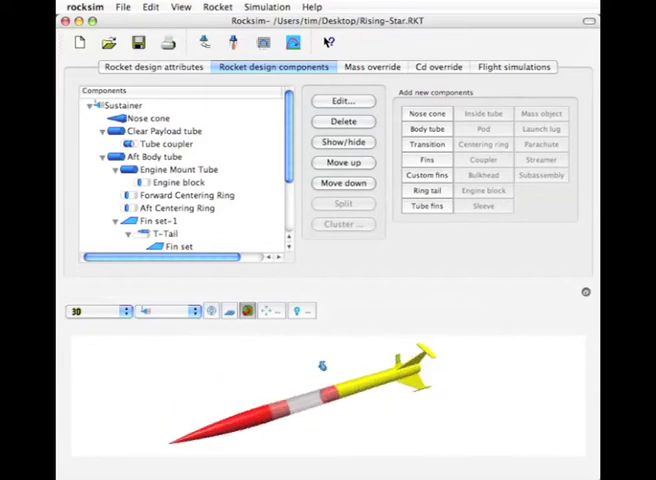
Step: Show the Rising Star from its base with pods on all three fin tips
left_click(90, 312)
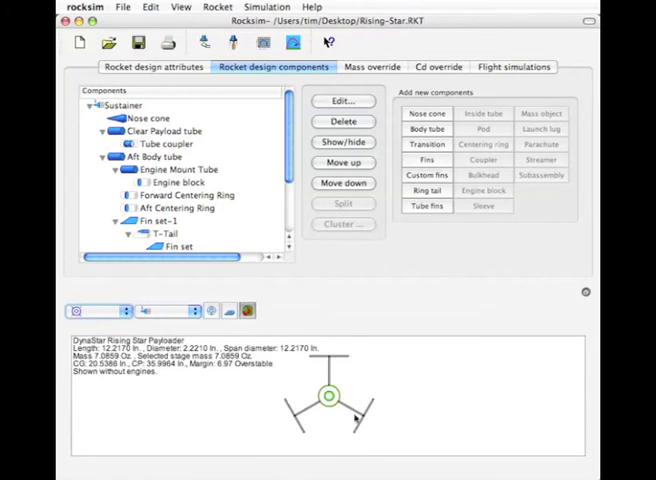
mouse_move(318, 408)
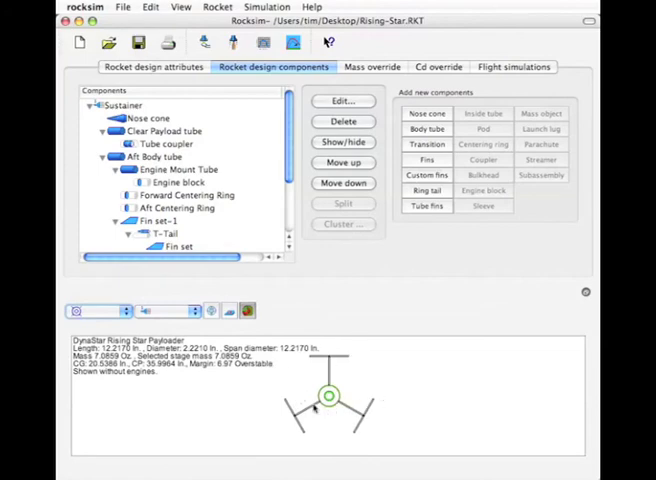